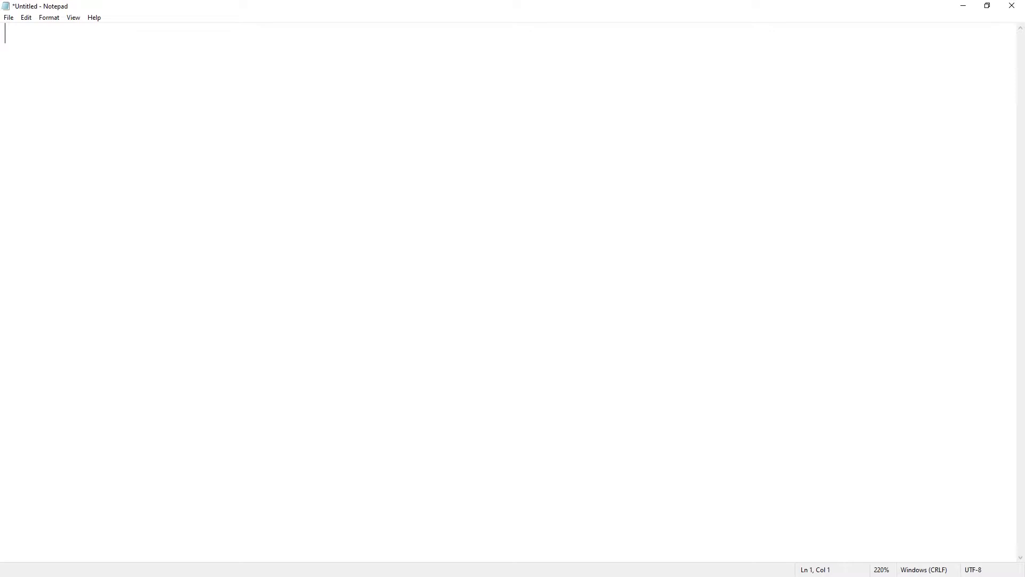
Write the template "$username gives a big hug to $target." with "!hug Person" as an example below it.
type("$")
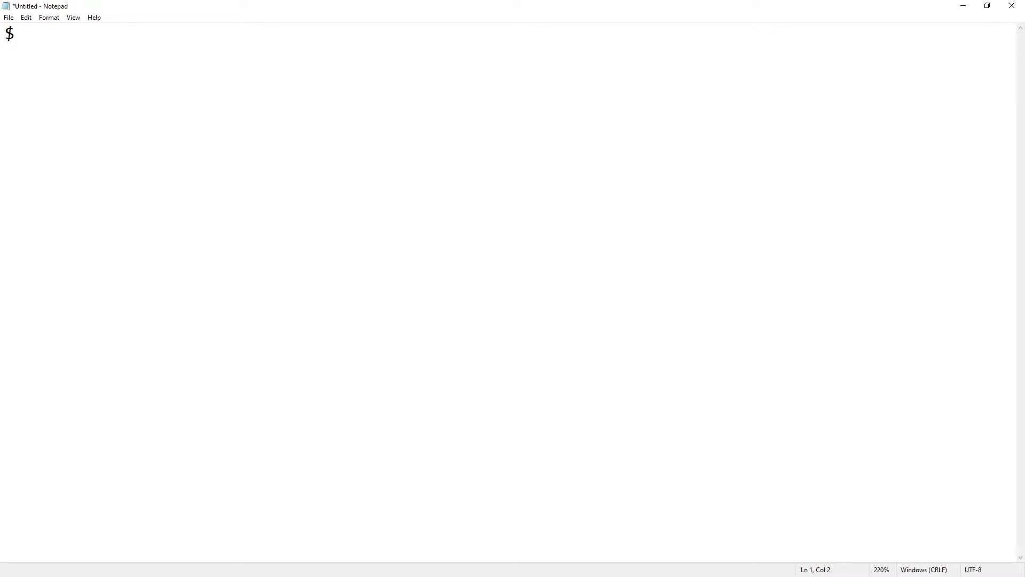
type("username")
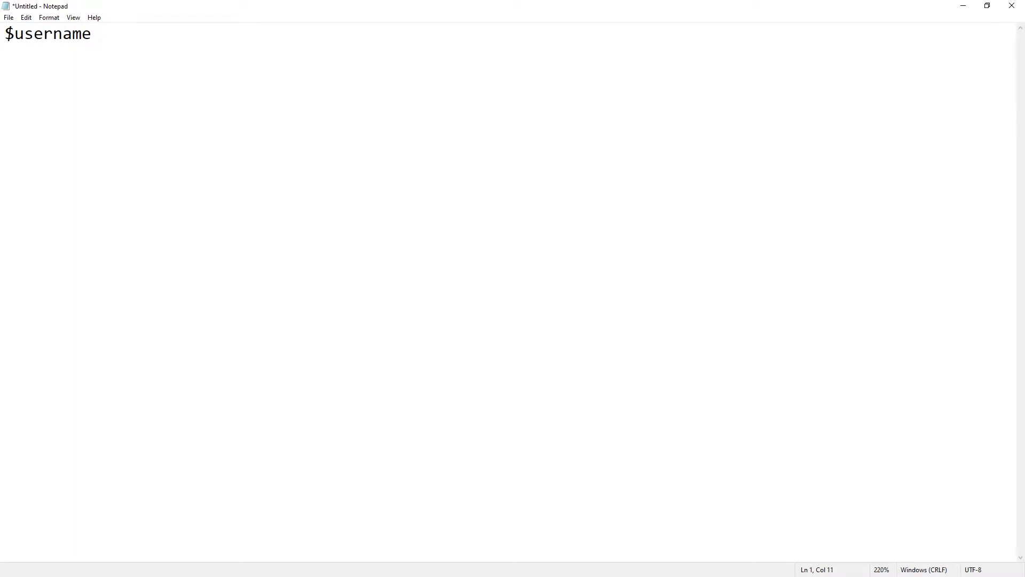
type("$targ")
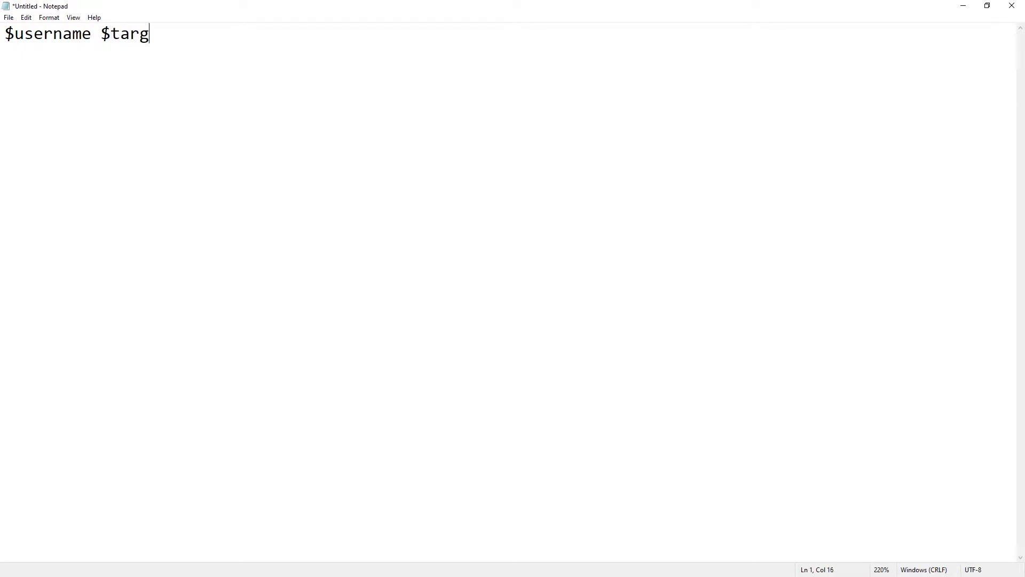
type("et")
type("!")
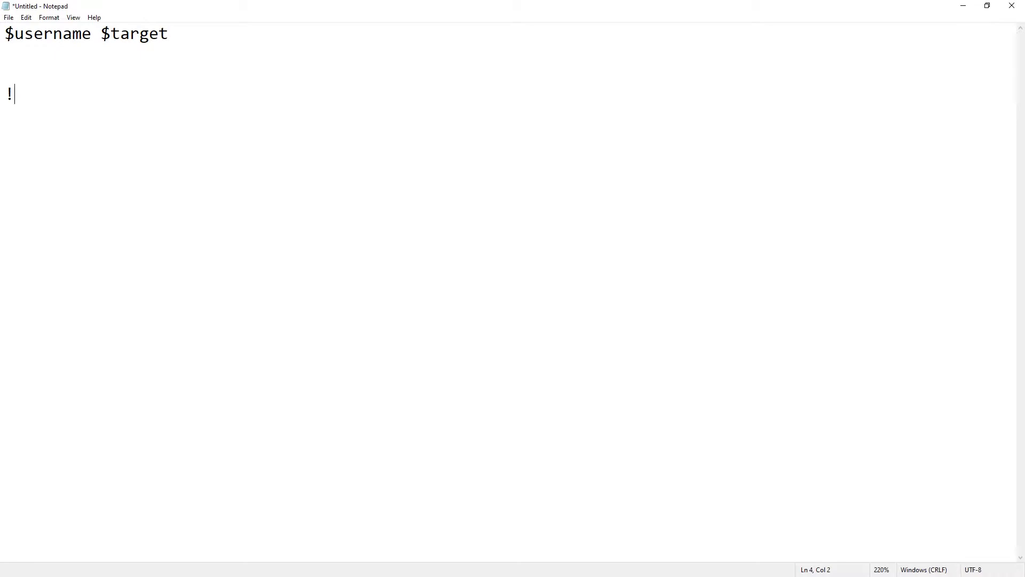
type("hug")
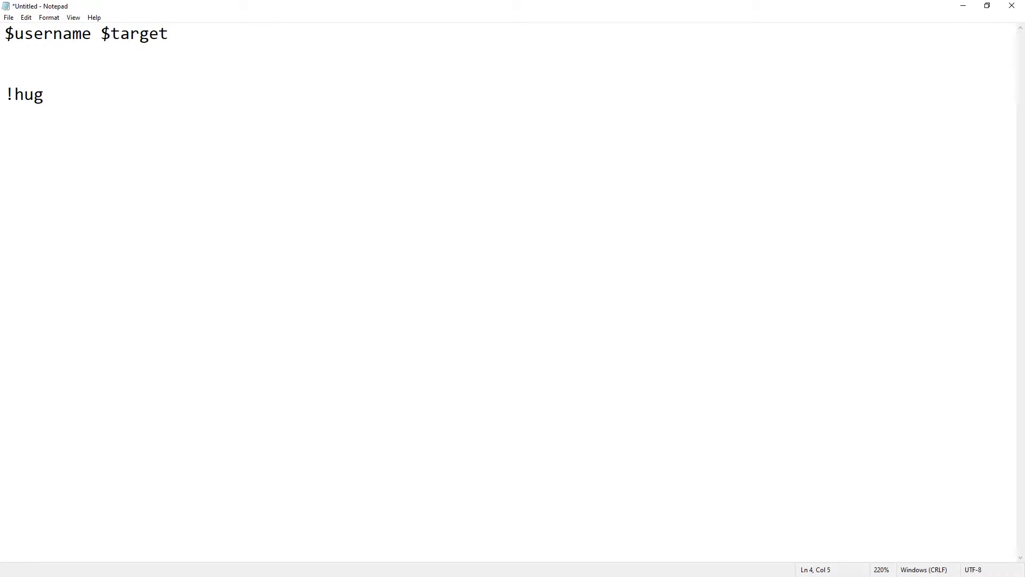
type("Person")
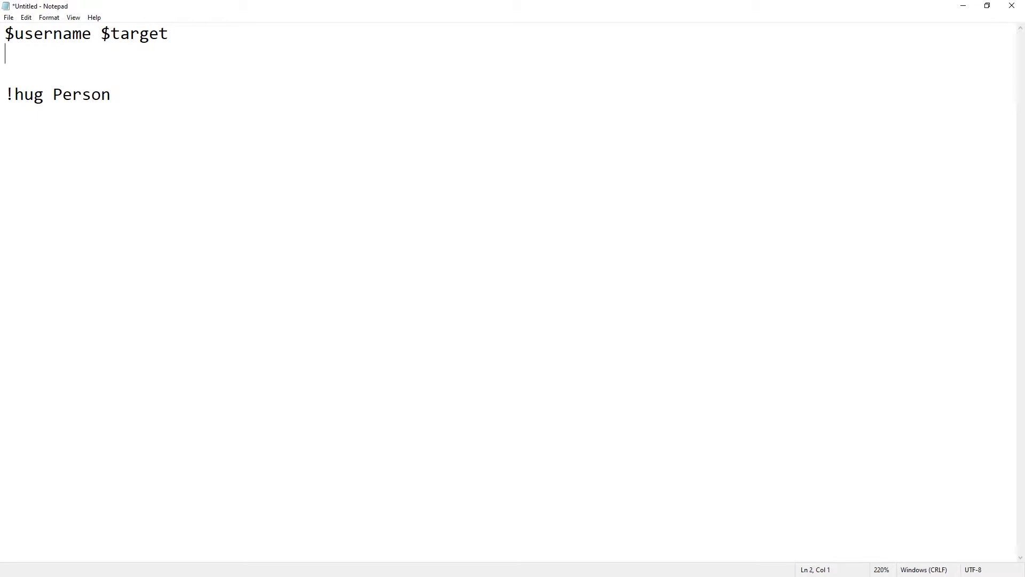
type("gives")
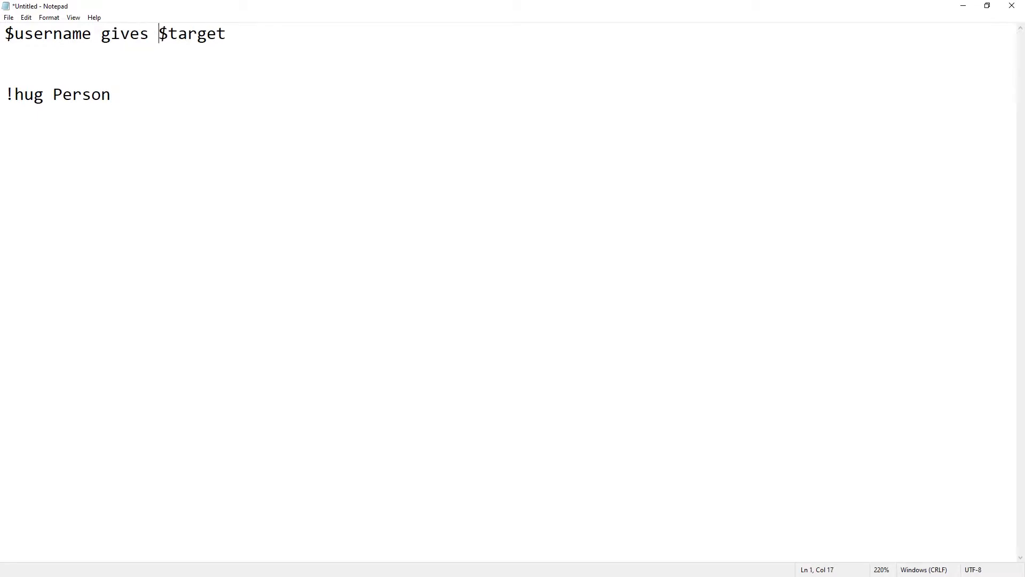
type("a big hug to")
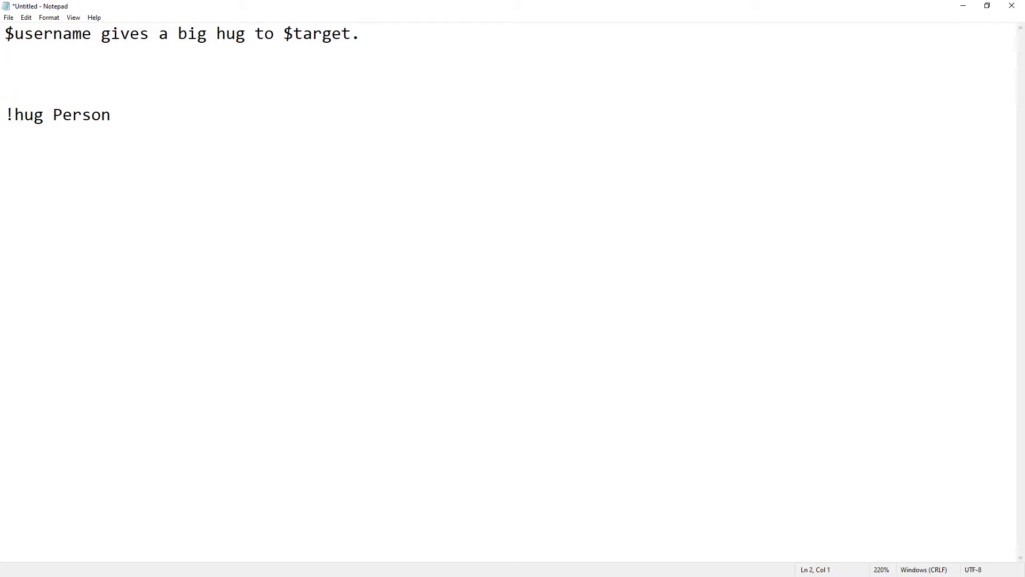
Add eleven varied $username/$target hug lines ending in zacthe6Hug emotes.
type("$userna")
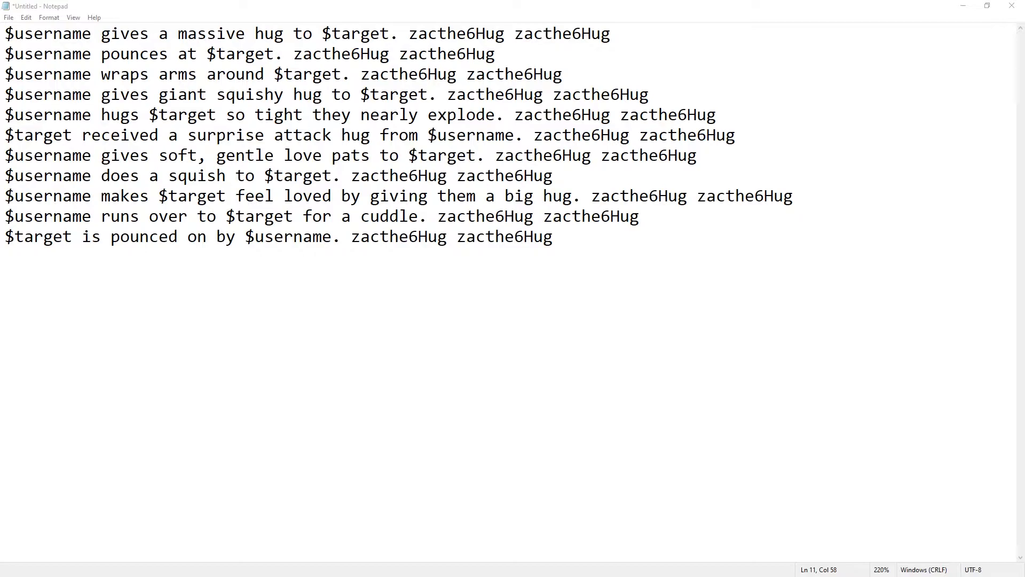
left_click_drag(352, 237, 552, 237)
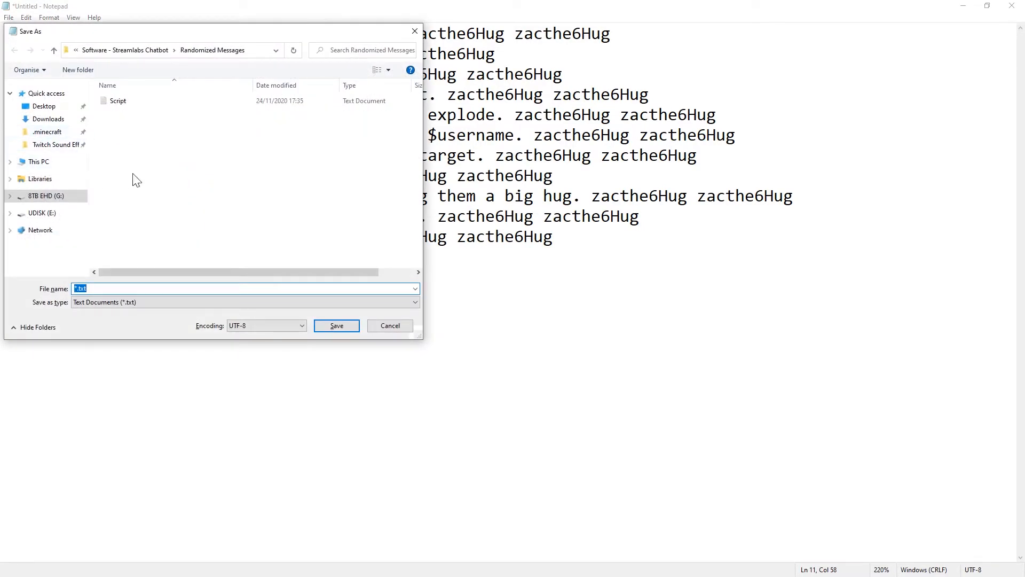
mouse_move(235, 182)
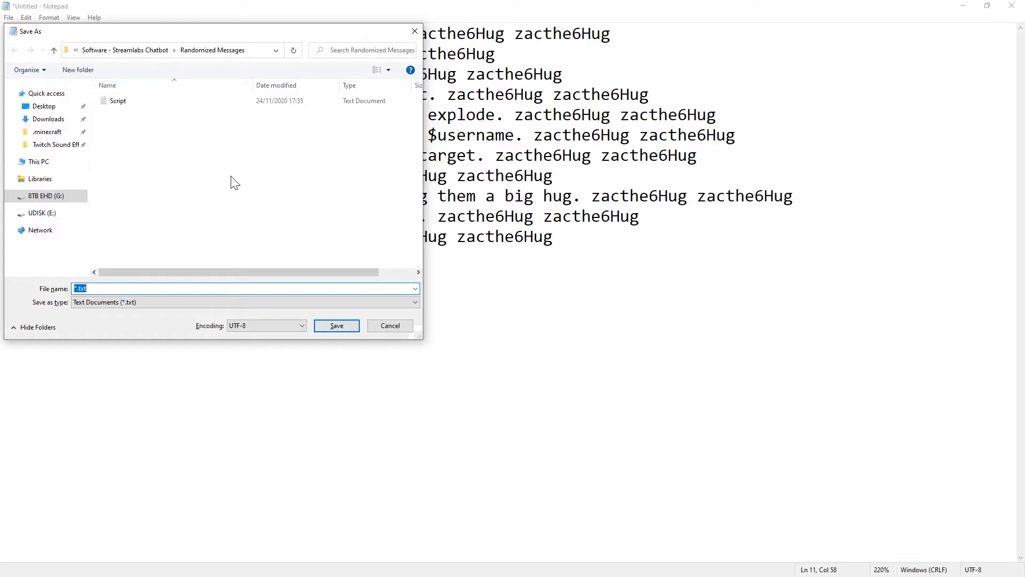
mouse_move(232, 176)
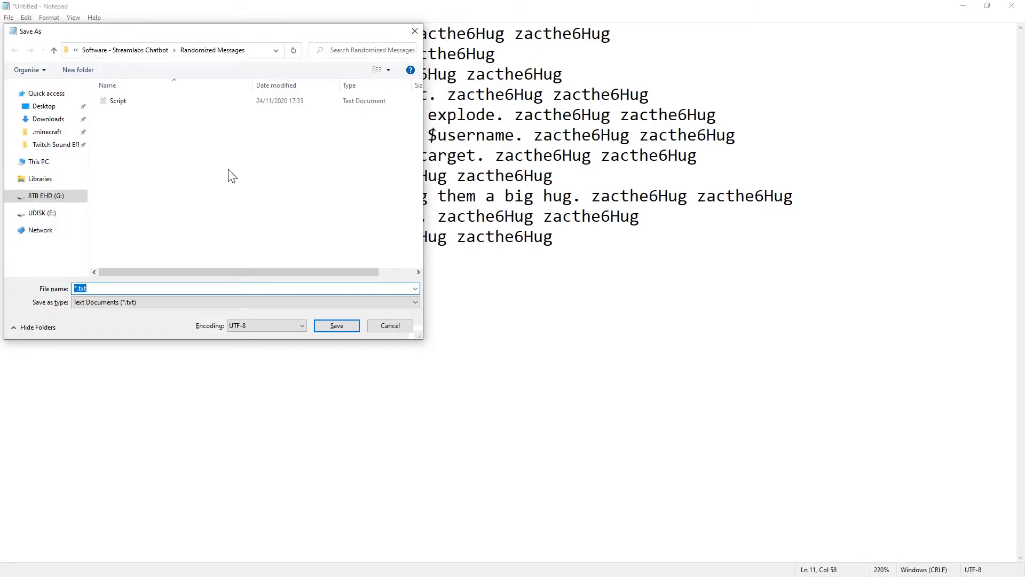
Choose the Desktop as save location and name the file Hugs.
left_click(45, 195)
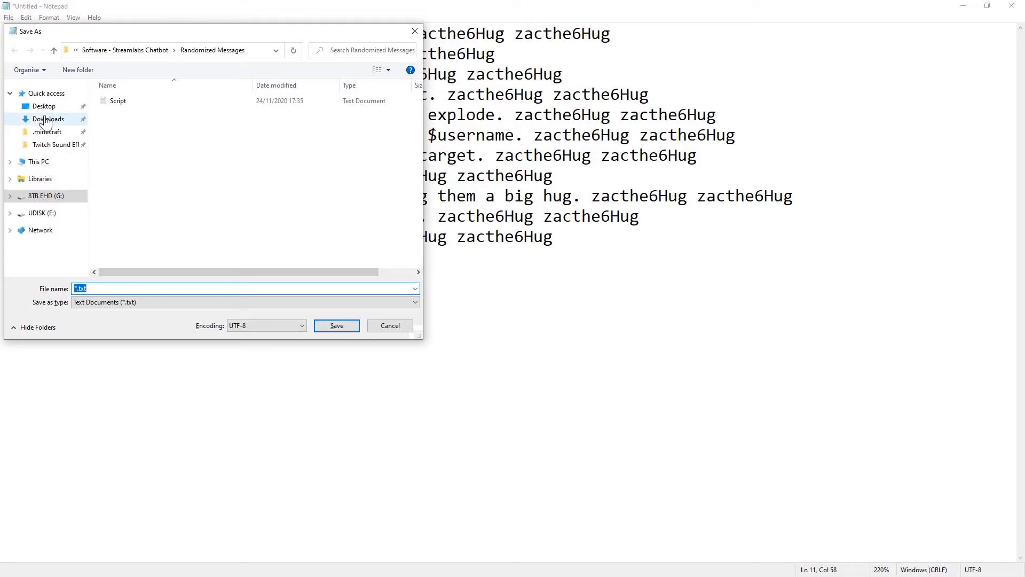
left_click(42, 105)
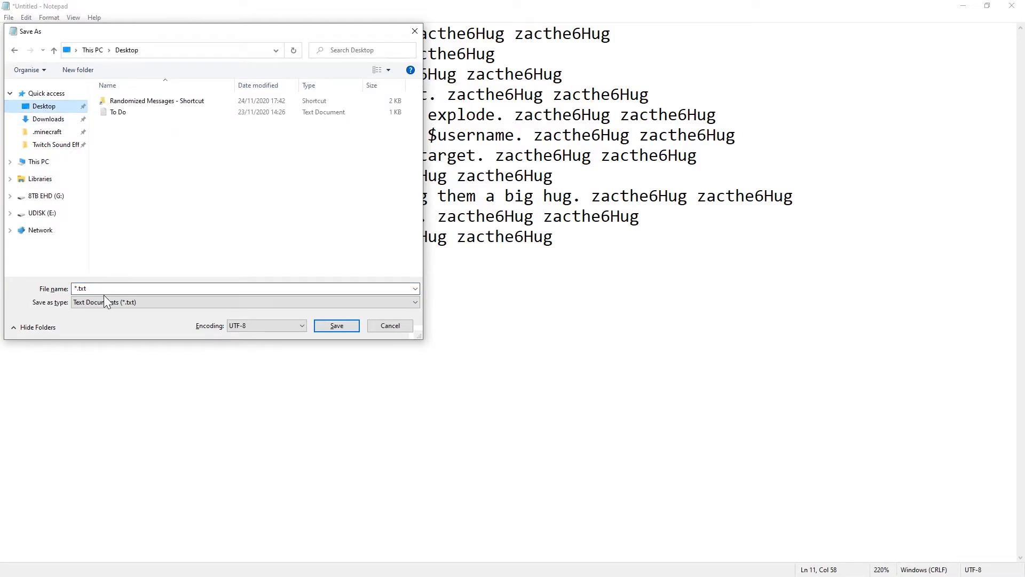
type("H")
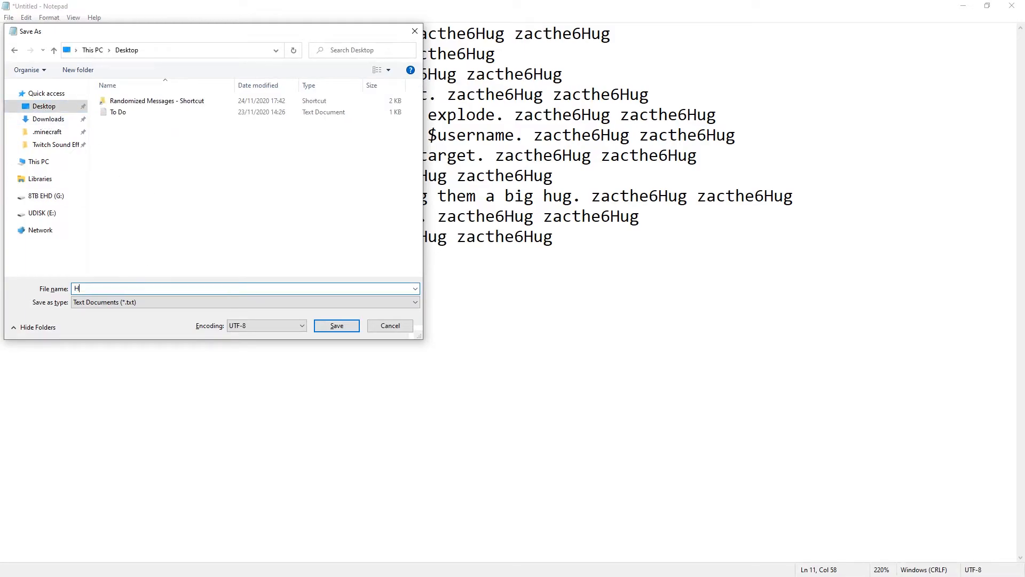
type("ugs")
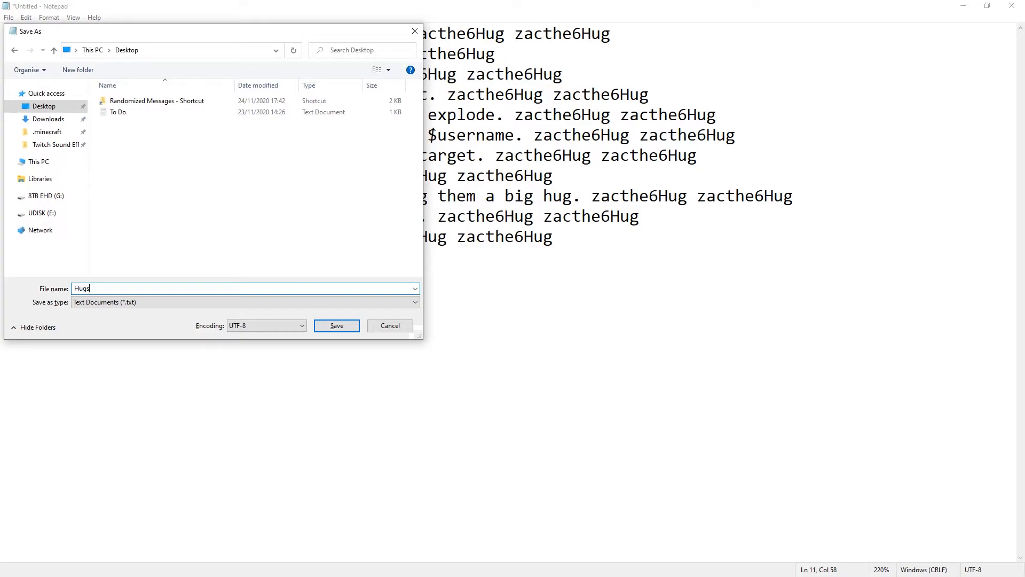
mouse_move(113, 299)
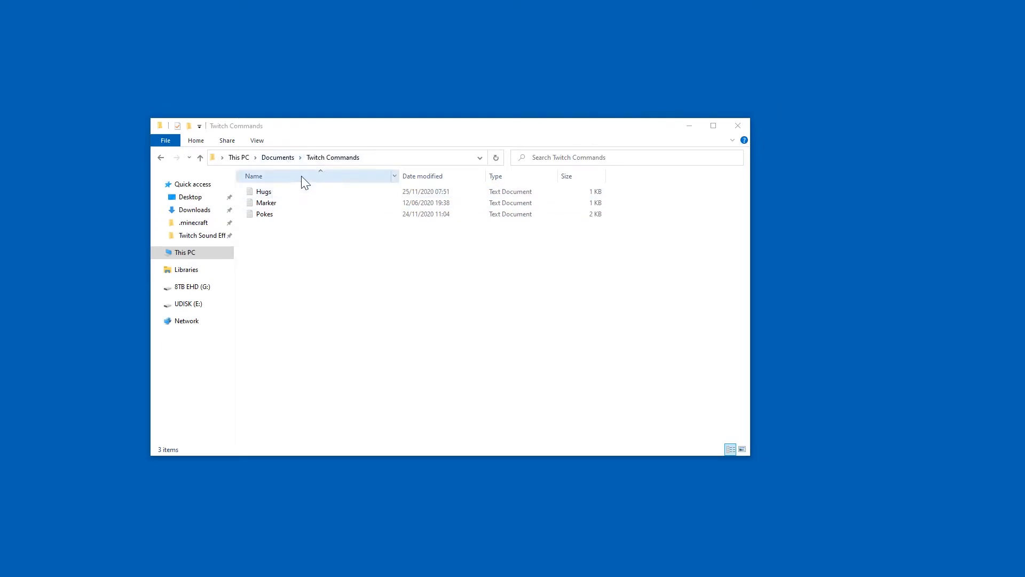
Select Hugs in the Twitch Commands folder and copy its full path.
left_click(263, 191)
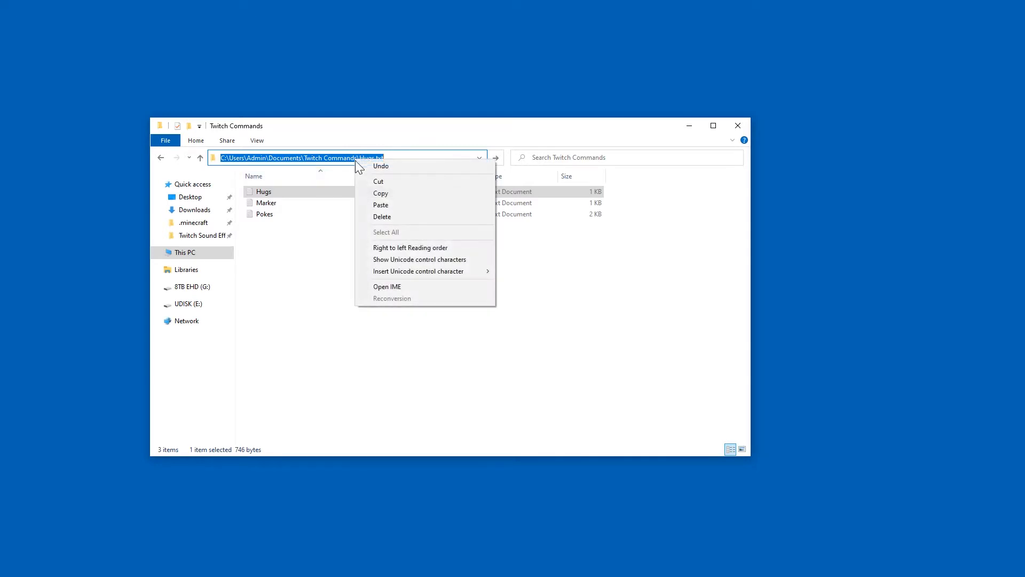
left_click(373, 297)
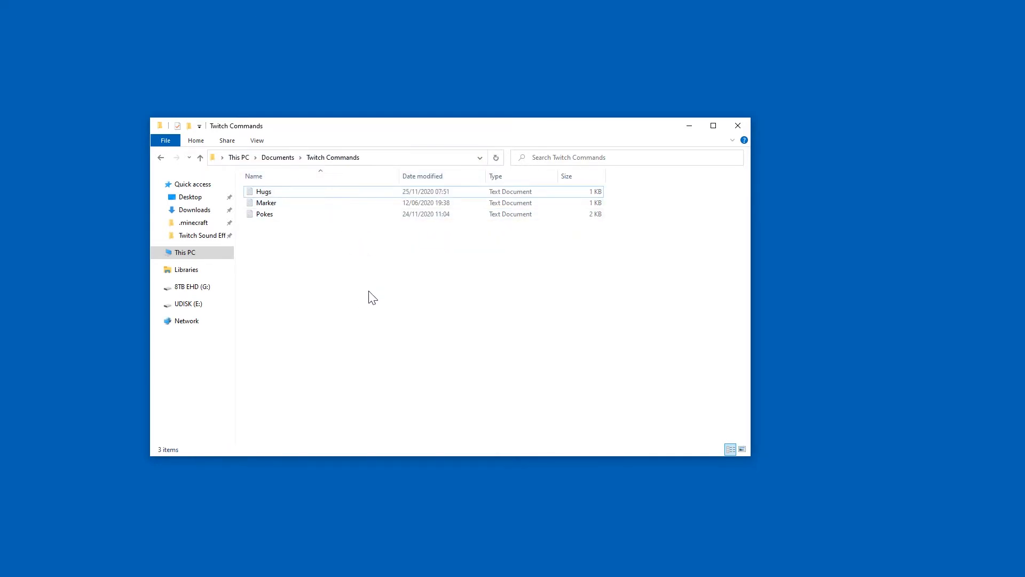
mouse_move(391, 314)
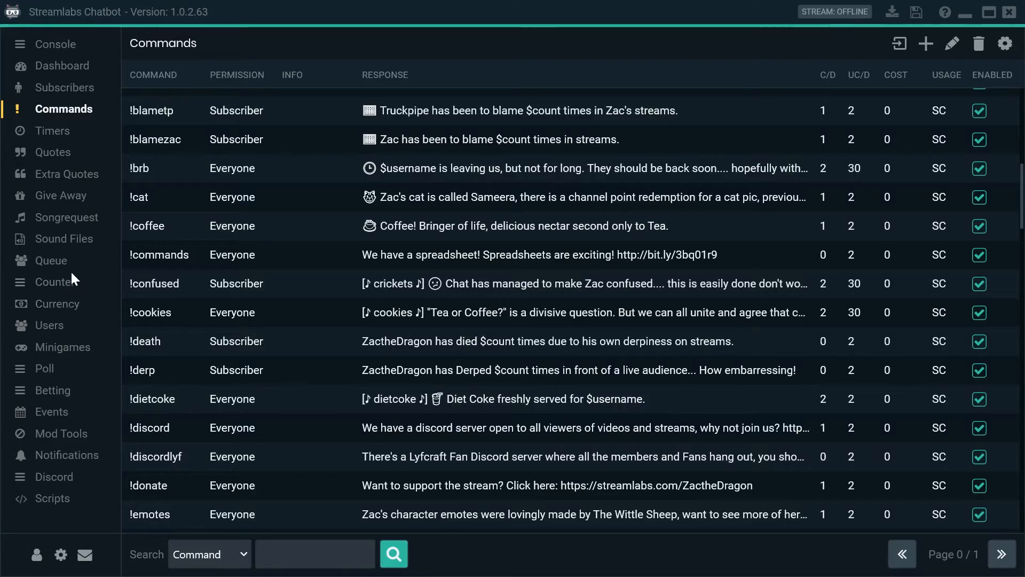
mouse_move(876, 79)
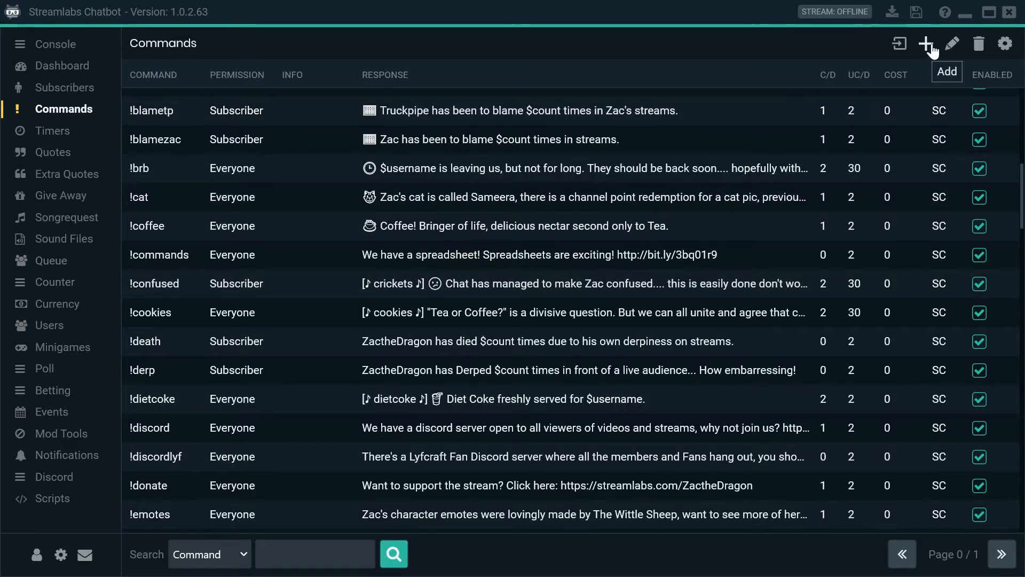
Start a new chat command from the Commands page.
left_click(922, 42)
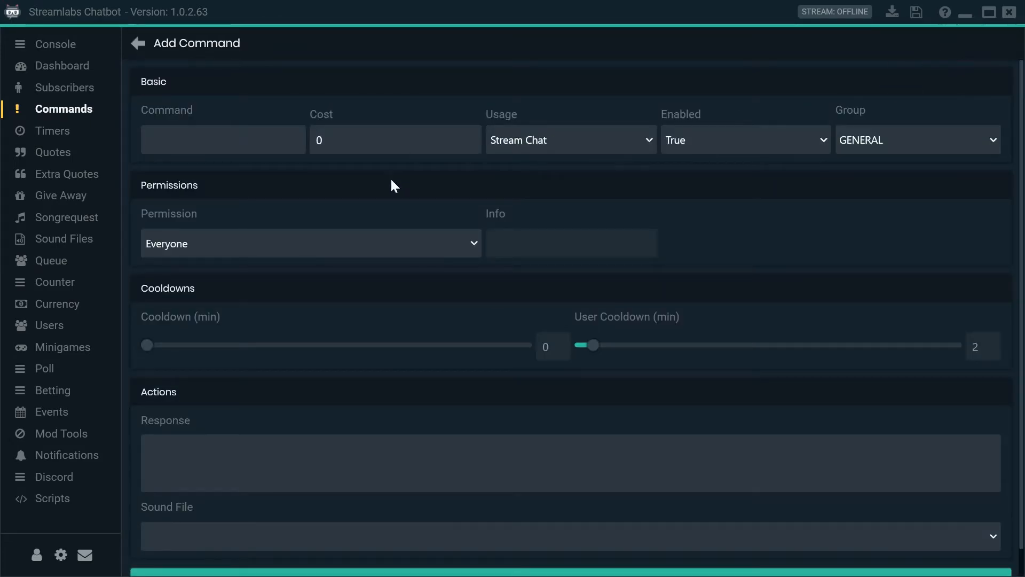
Name the command !hug and leave its permission set to Everyone.
left_click(222, 139)
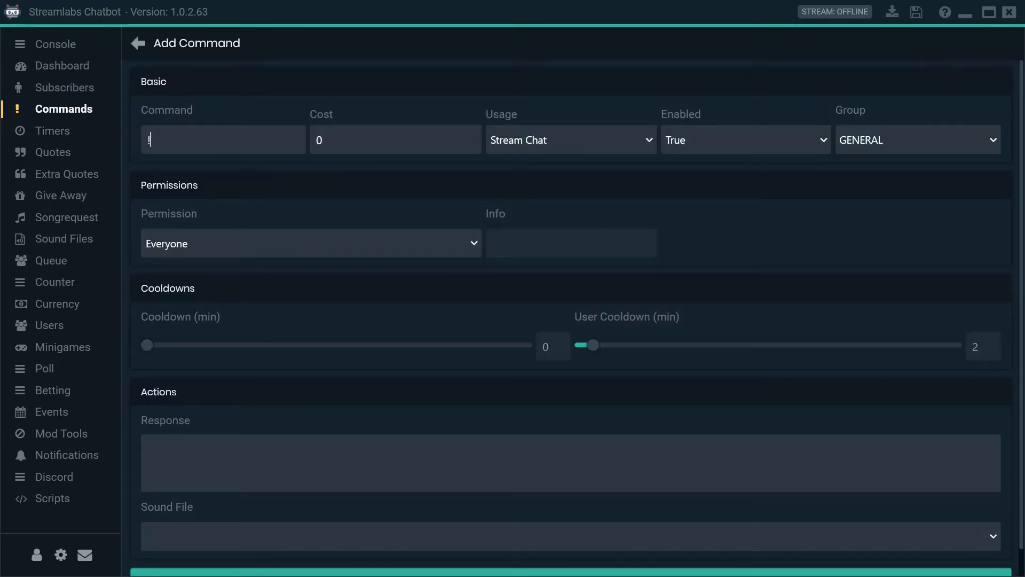
type("!hug")
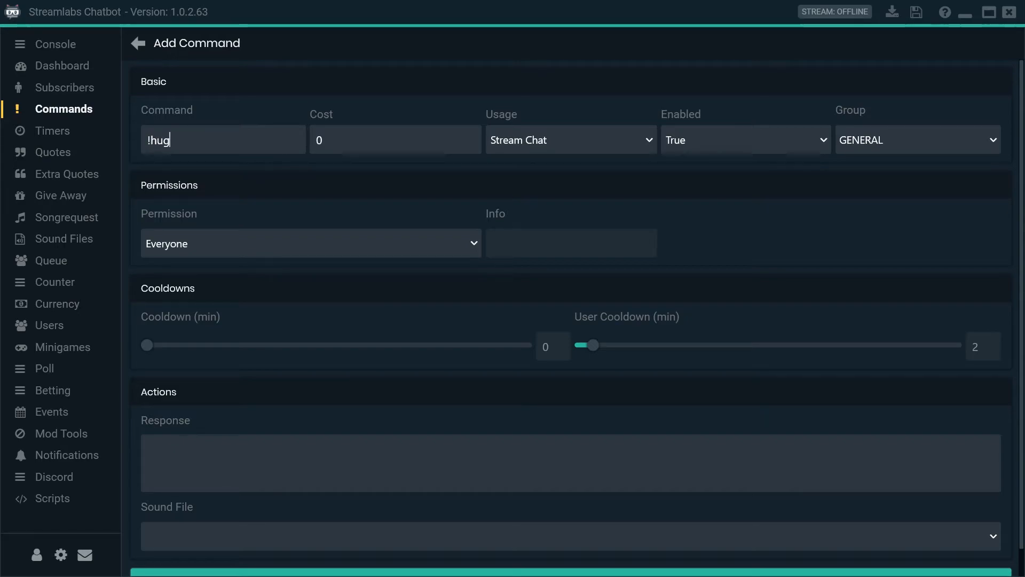
mouse_move(213, 249)
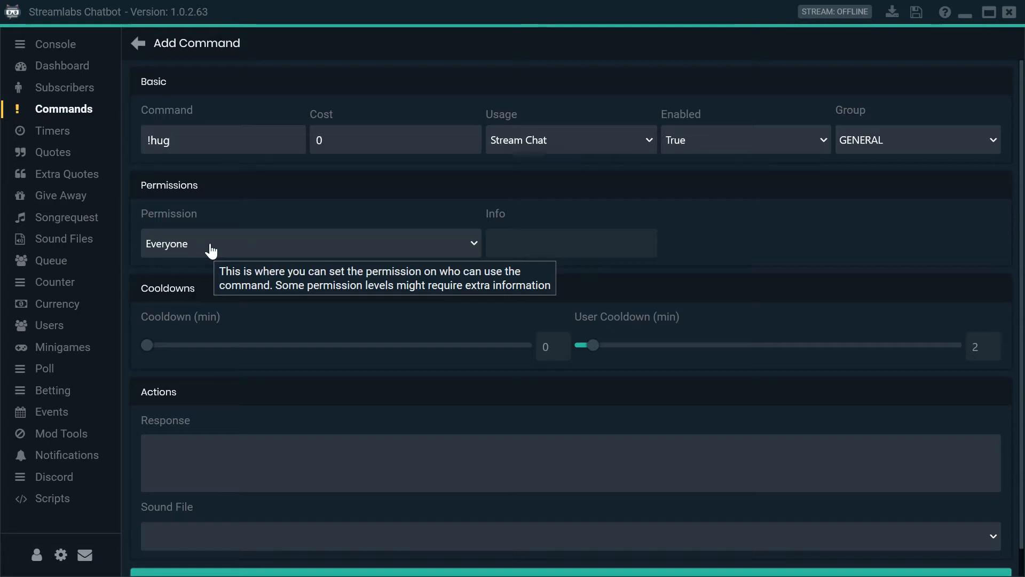
mouse_move(347, 254)
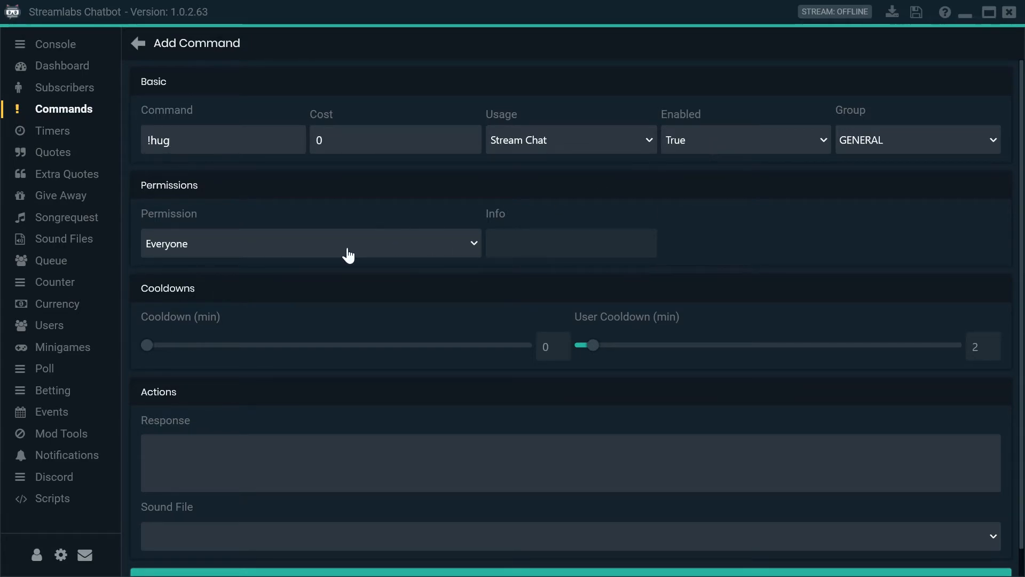
left_click(310, 243)
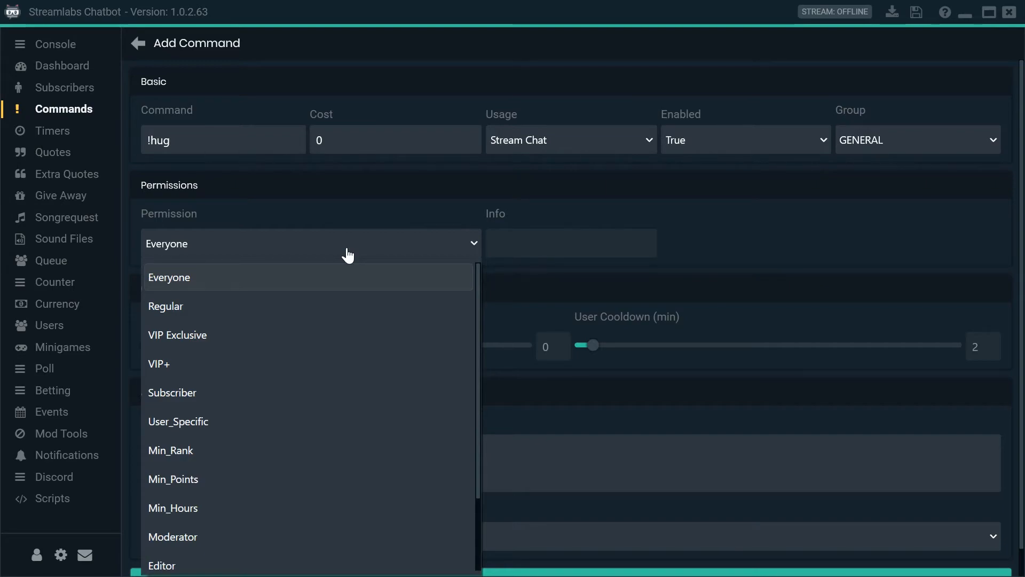
left_click(169, 277)
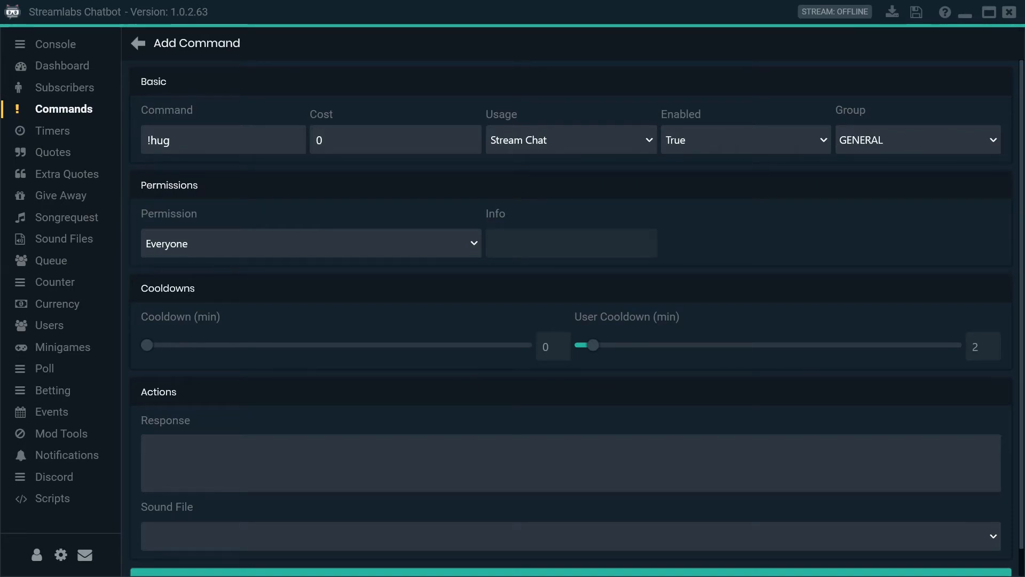
Enter the response $readrandline(C:\Users\Admin\Documents\Twitch Commands\Hugs.txt).
type("$")
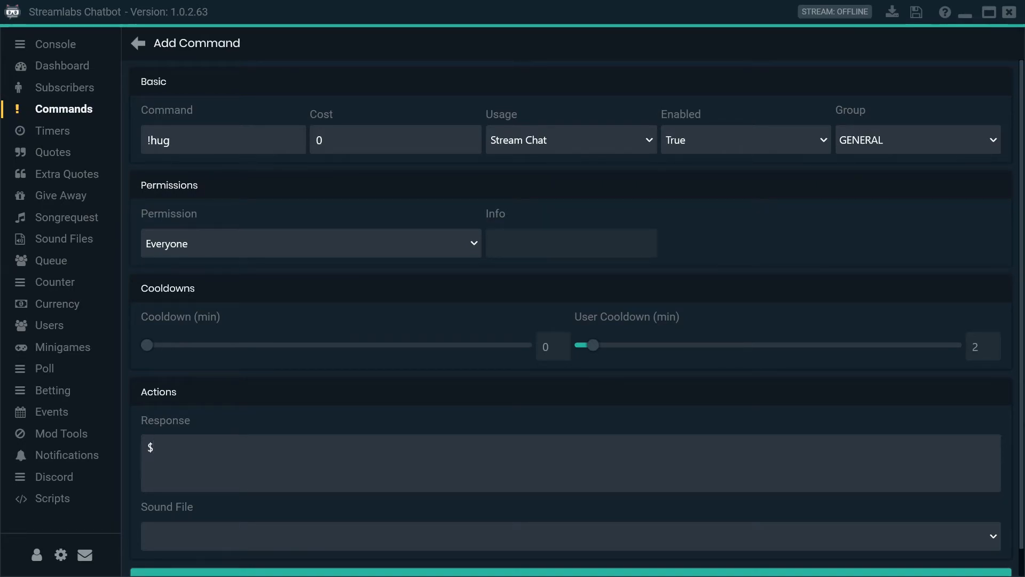
type("readr")
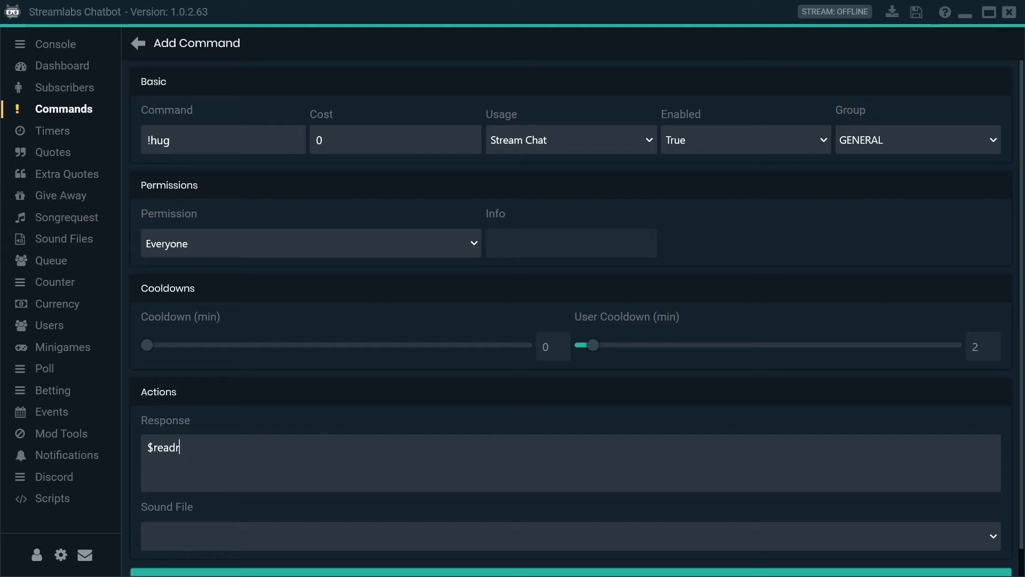
type("and")
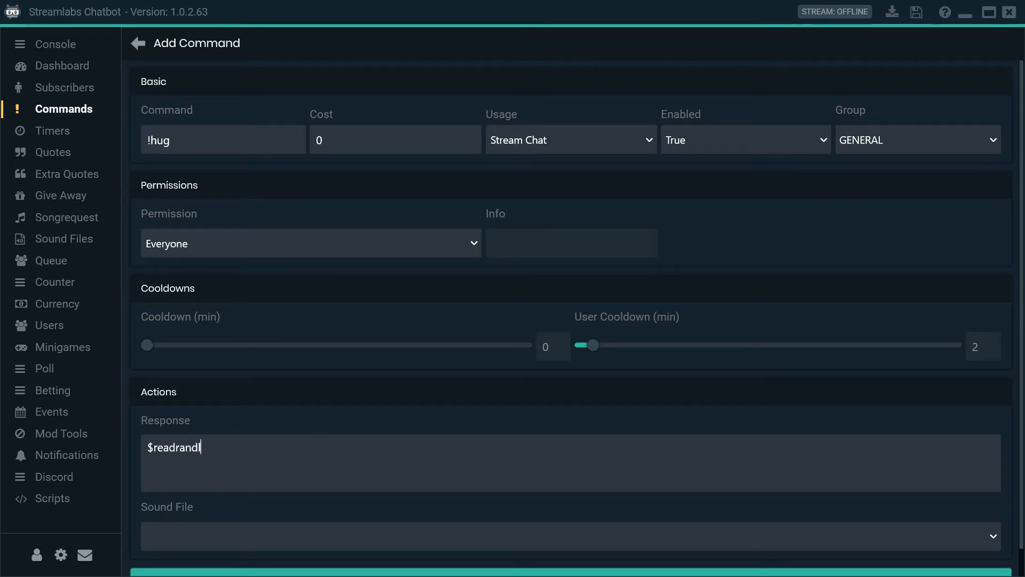
type("line")
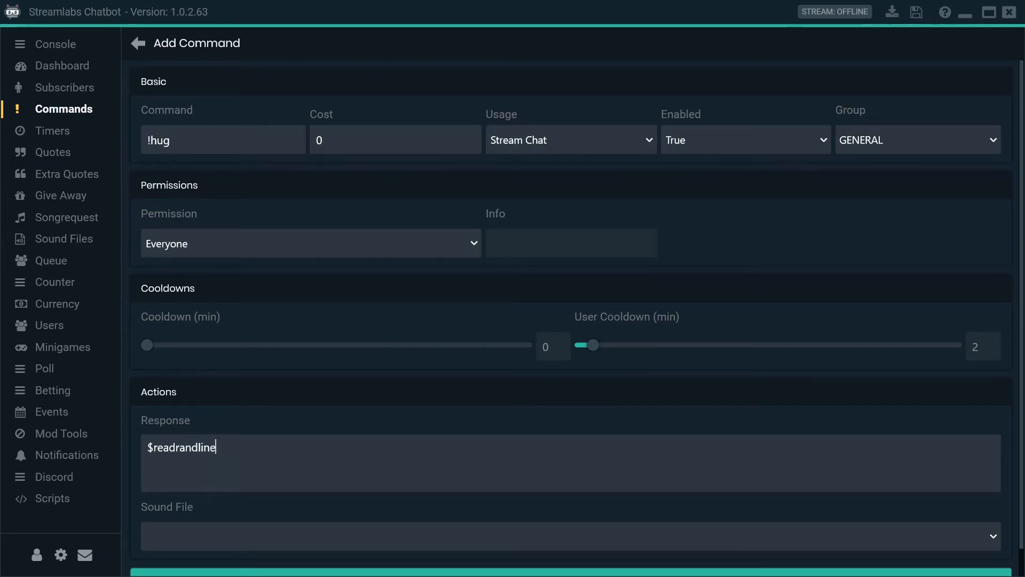
type("(")
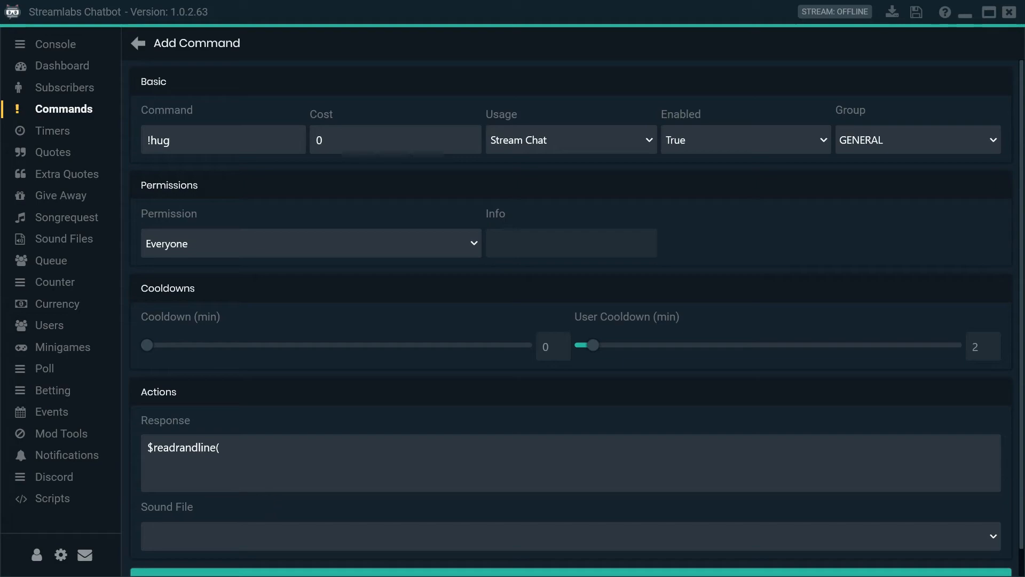
type("C:\\Users\\Admin\\Documents\\Twitch Commands\\Hugs.txt")
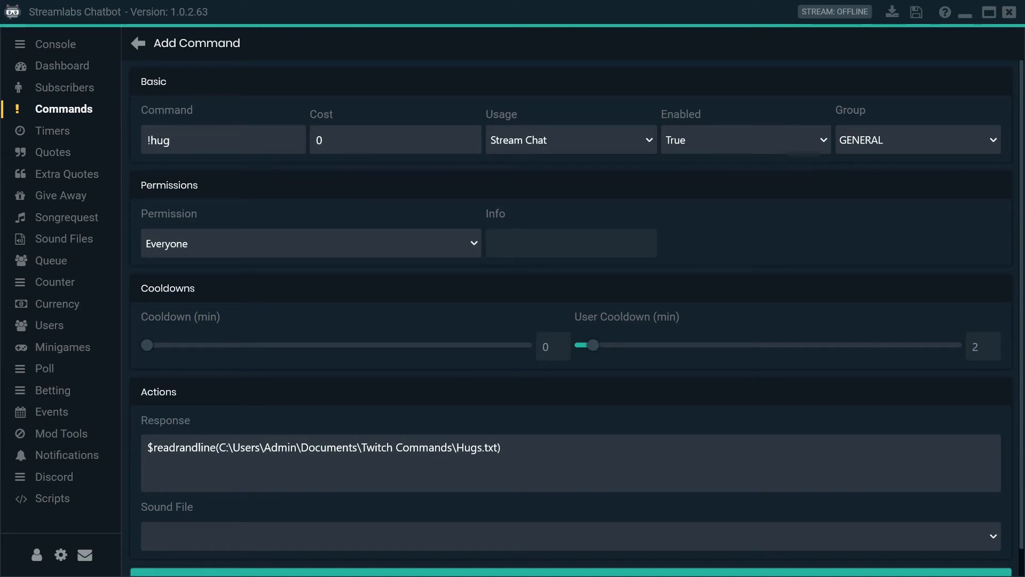
Submit the !hug command, returning to the Commands list.
left_click(501, 447)
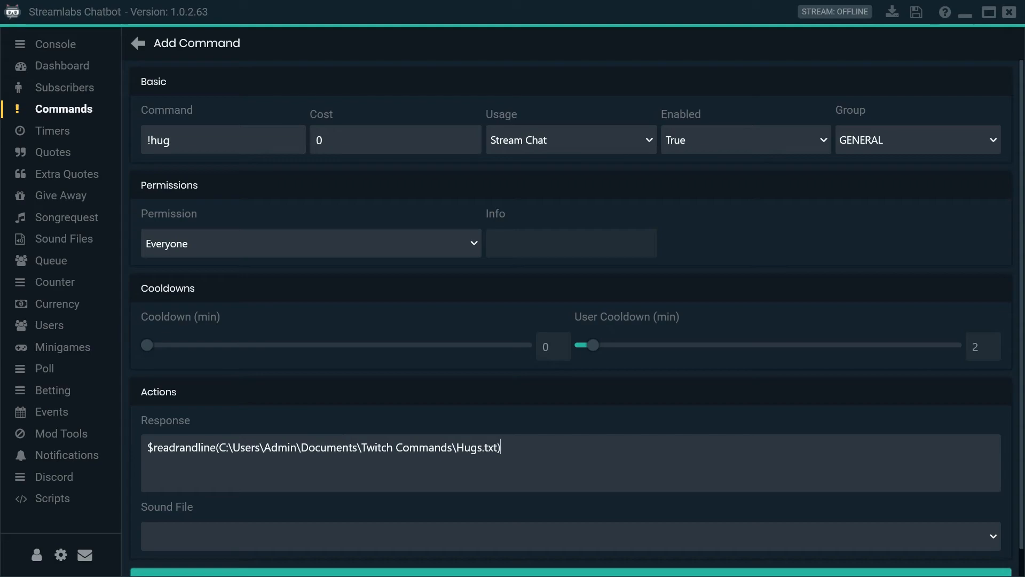
scroll("down", 3)
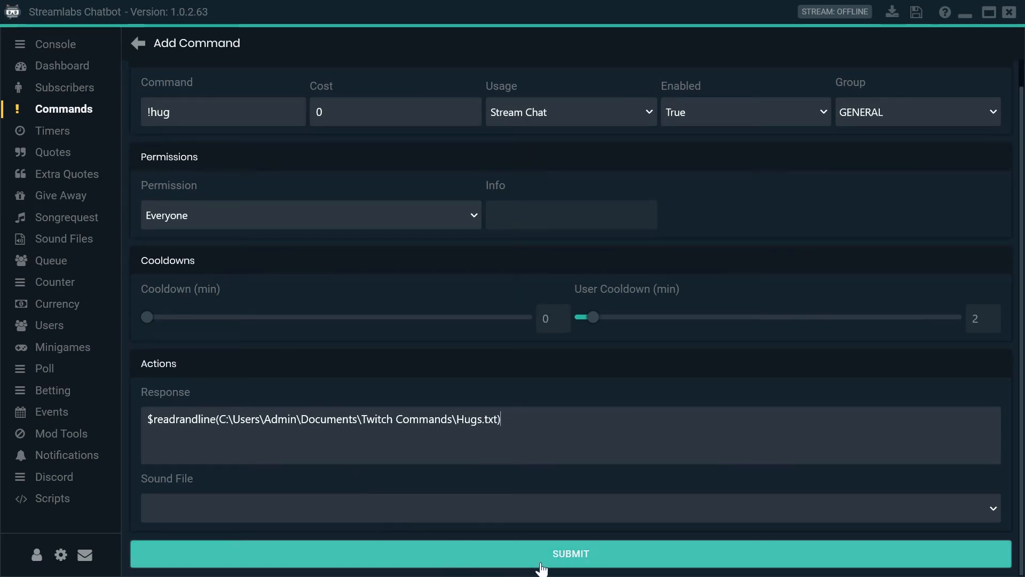
left_click(570, 568)
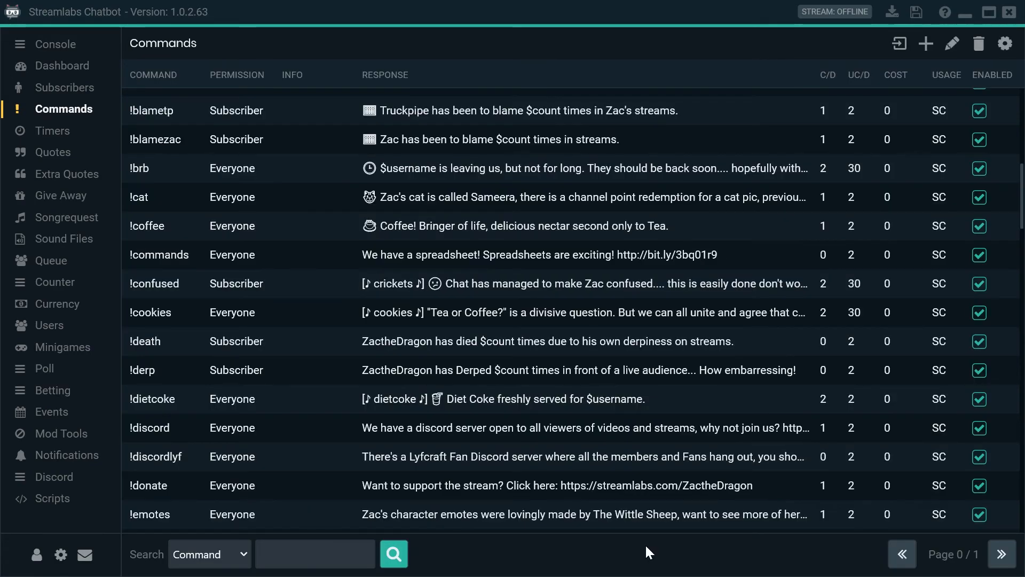
mouse_move(51, 48)
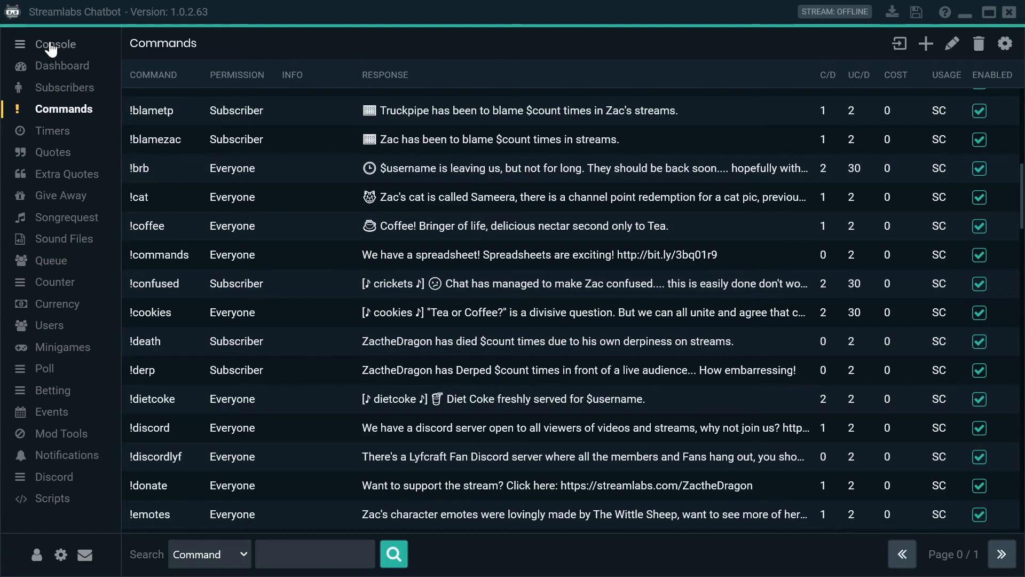
In the Console, write the test message "!hug Roi" in the chat input.
left_click(56, 45)
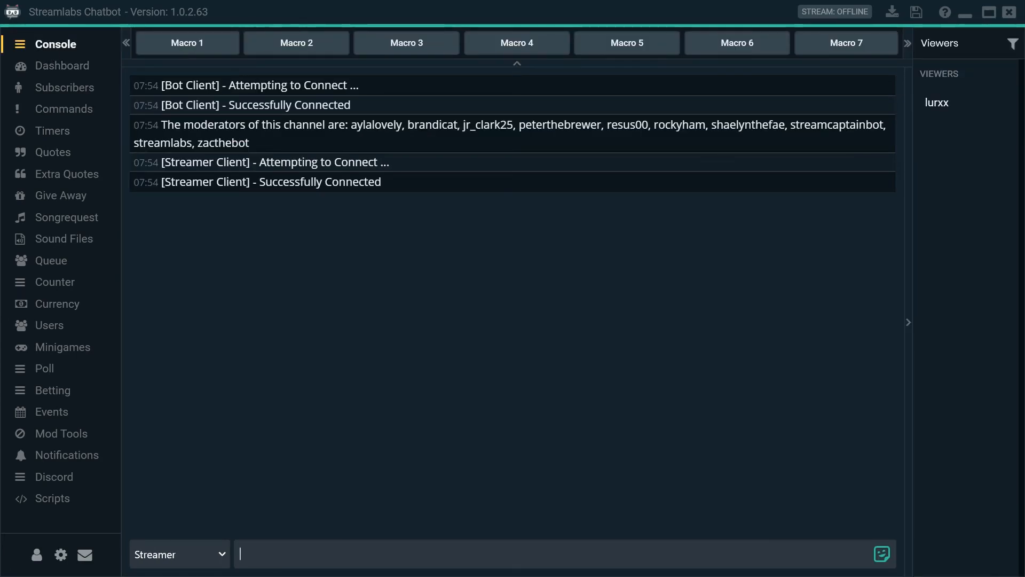
type("!hug")
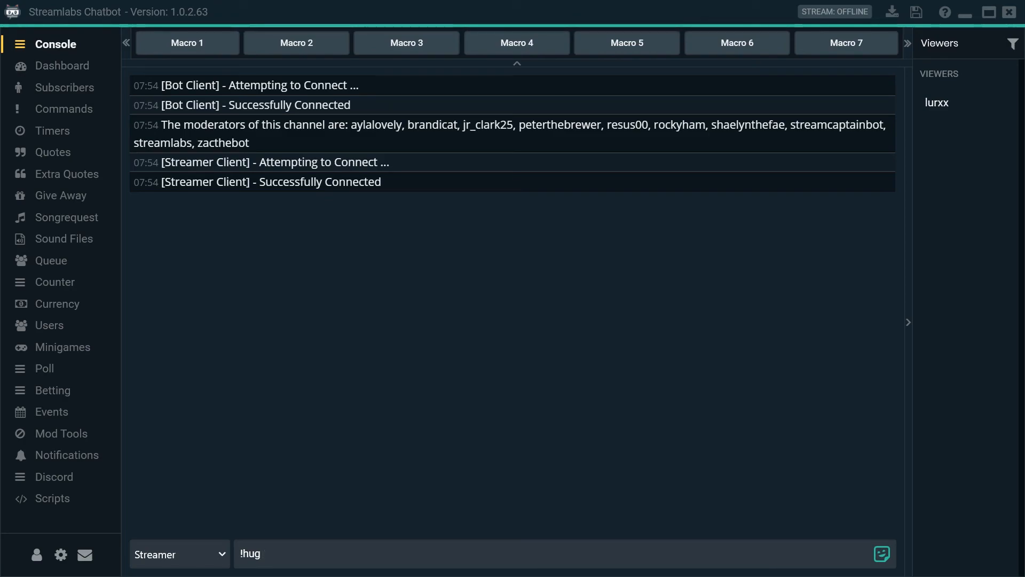
type("Roi")
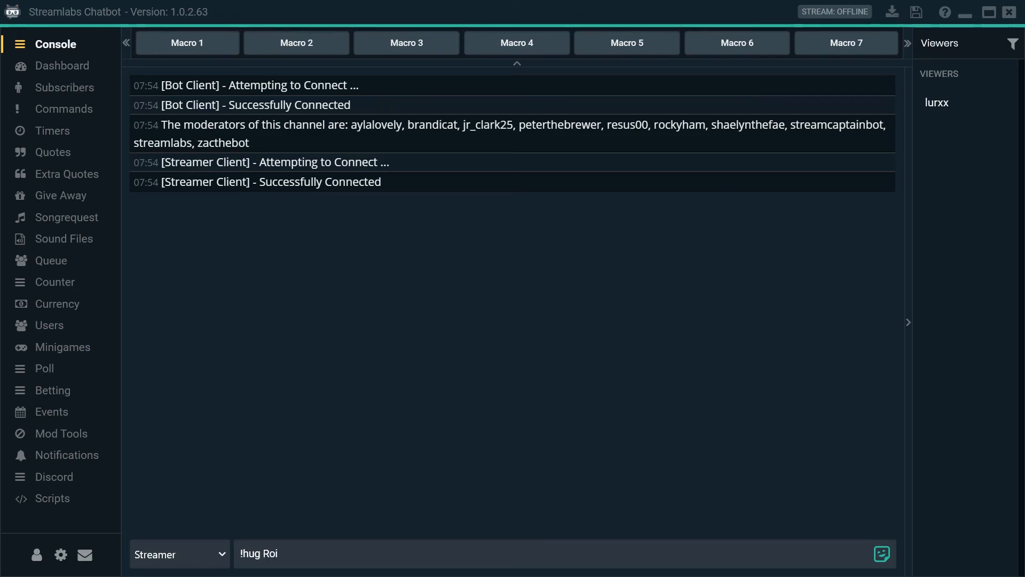